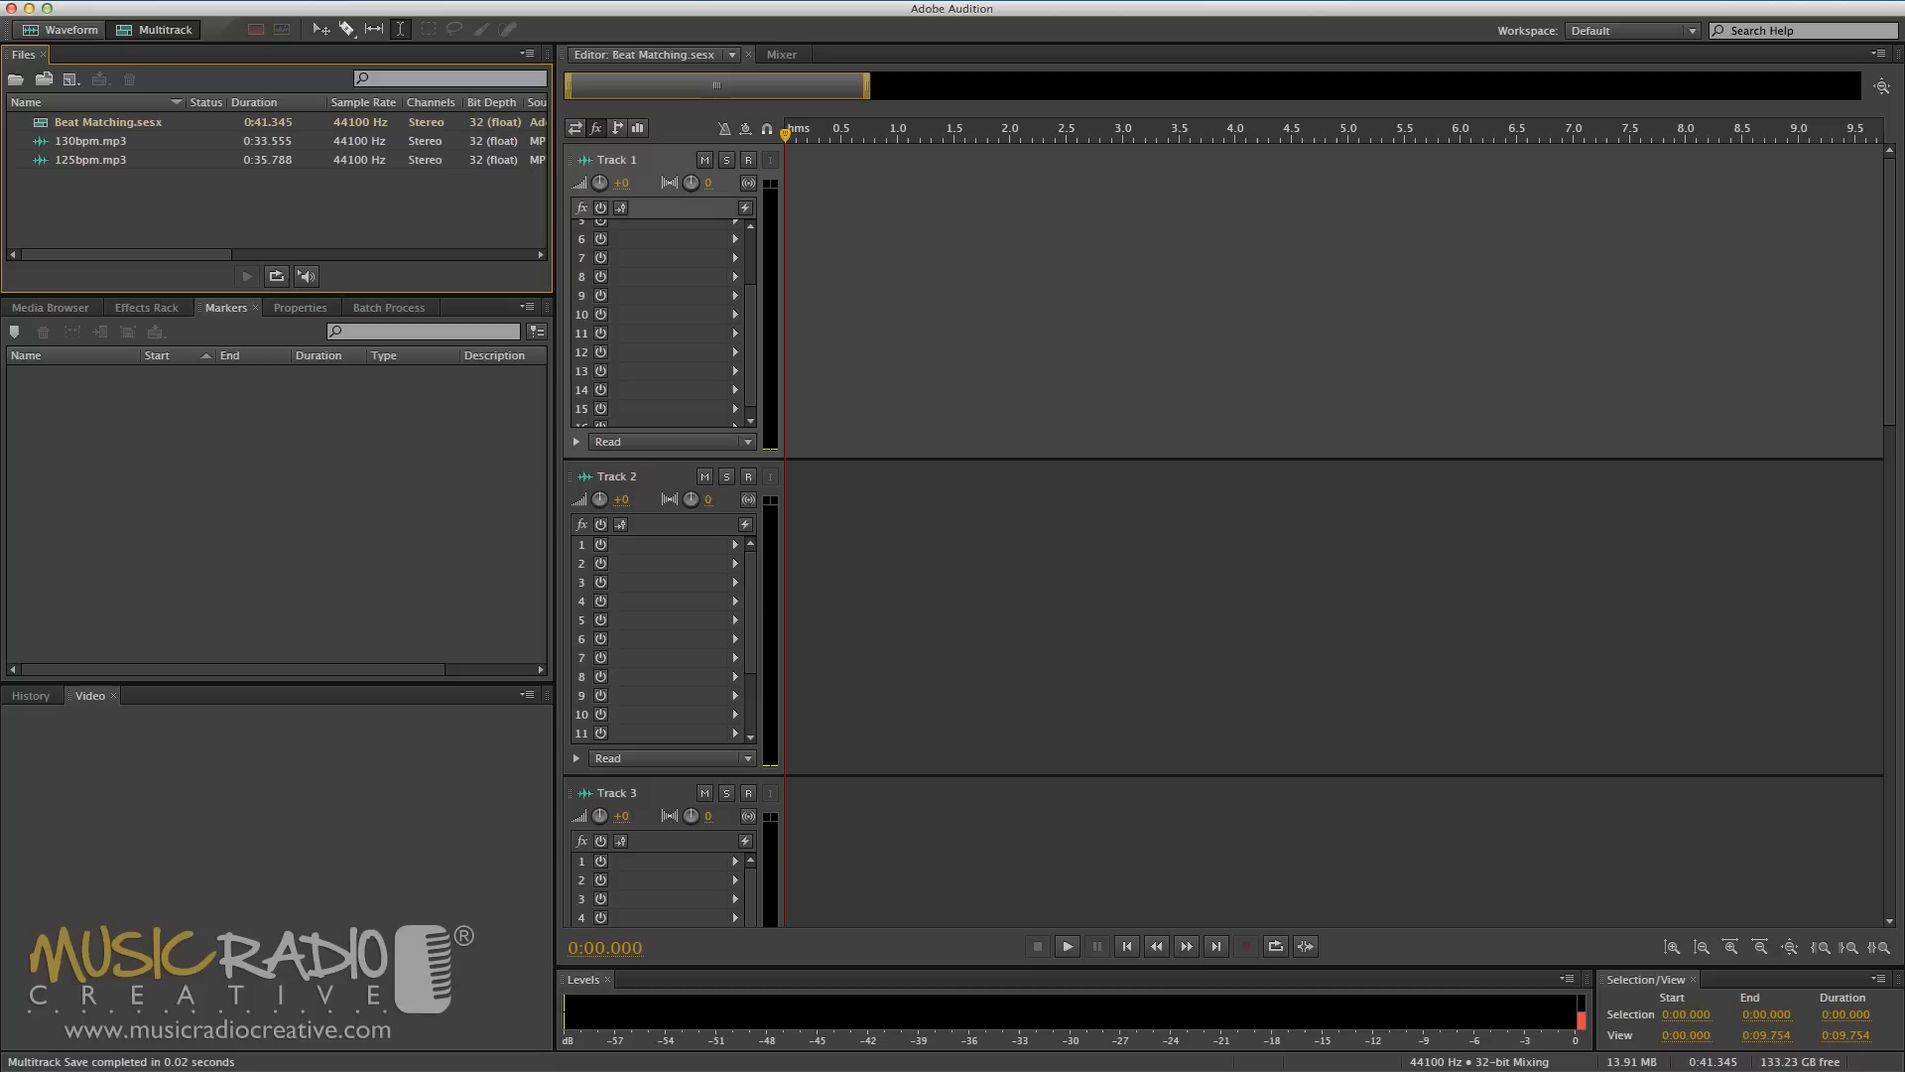
- Place 130bpm.mp3 on Track 1 and 125bpm.mp3 on Track 2
{"action": "left_click", "coordinate": [90, 139]}
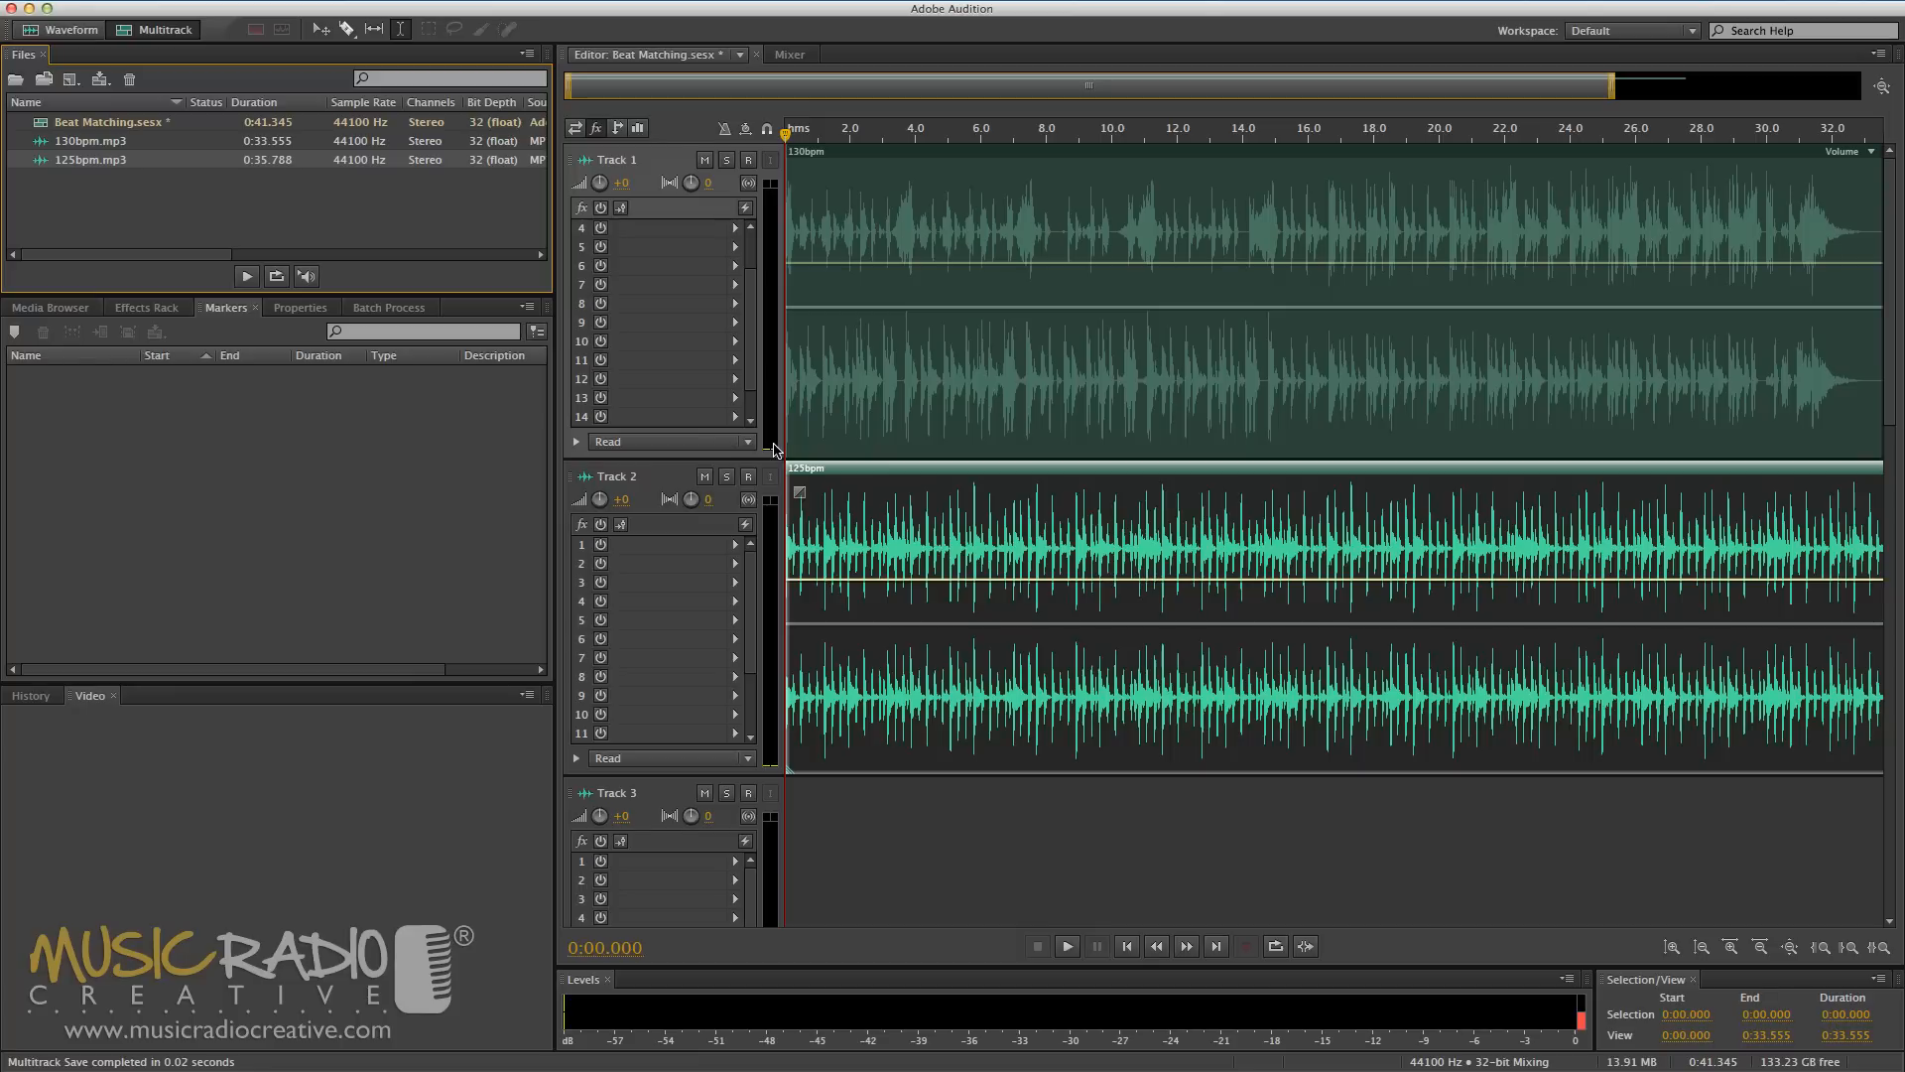
- Play both clips together to compare tempos, then stop playback
{"action": "left_click", "coordinate": [1066, 945]}
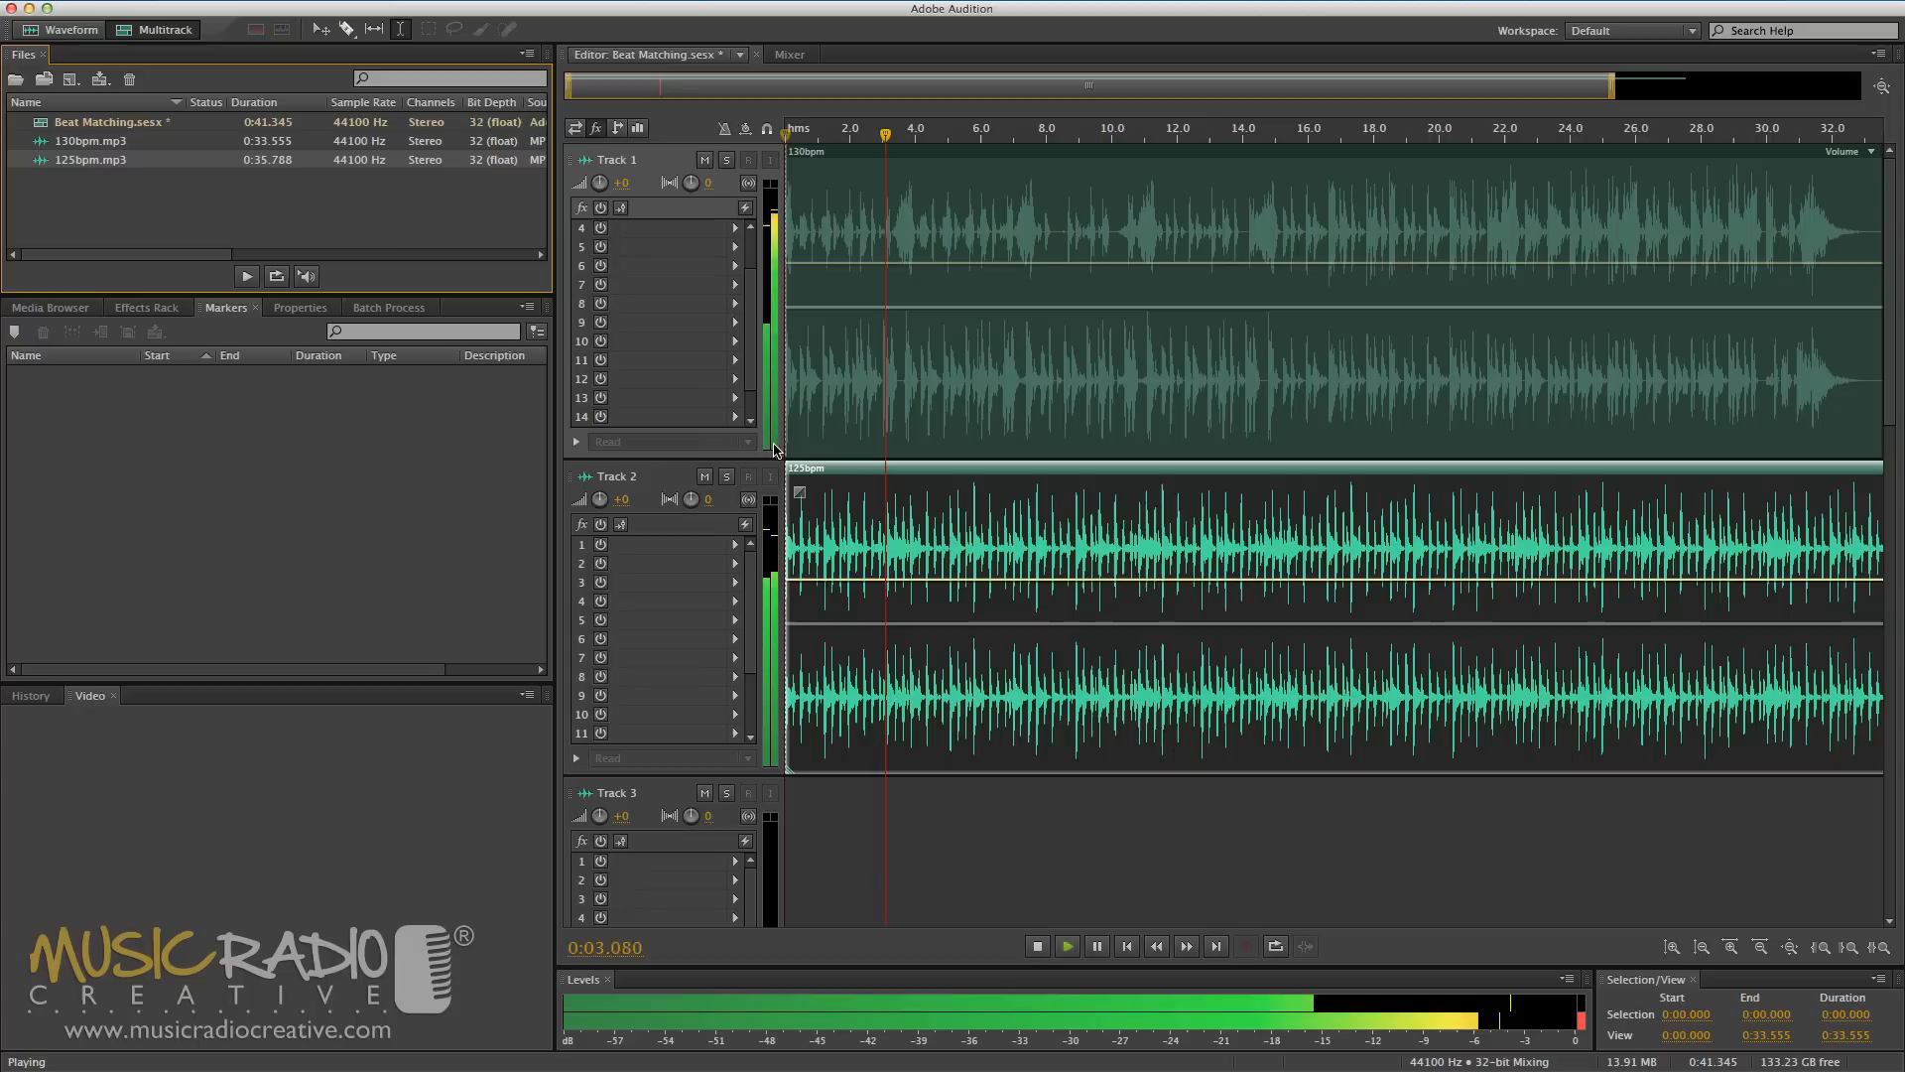
{"action": "left_click", "coordinate": [1035, 944]}
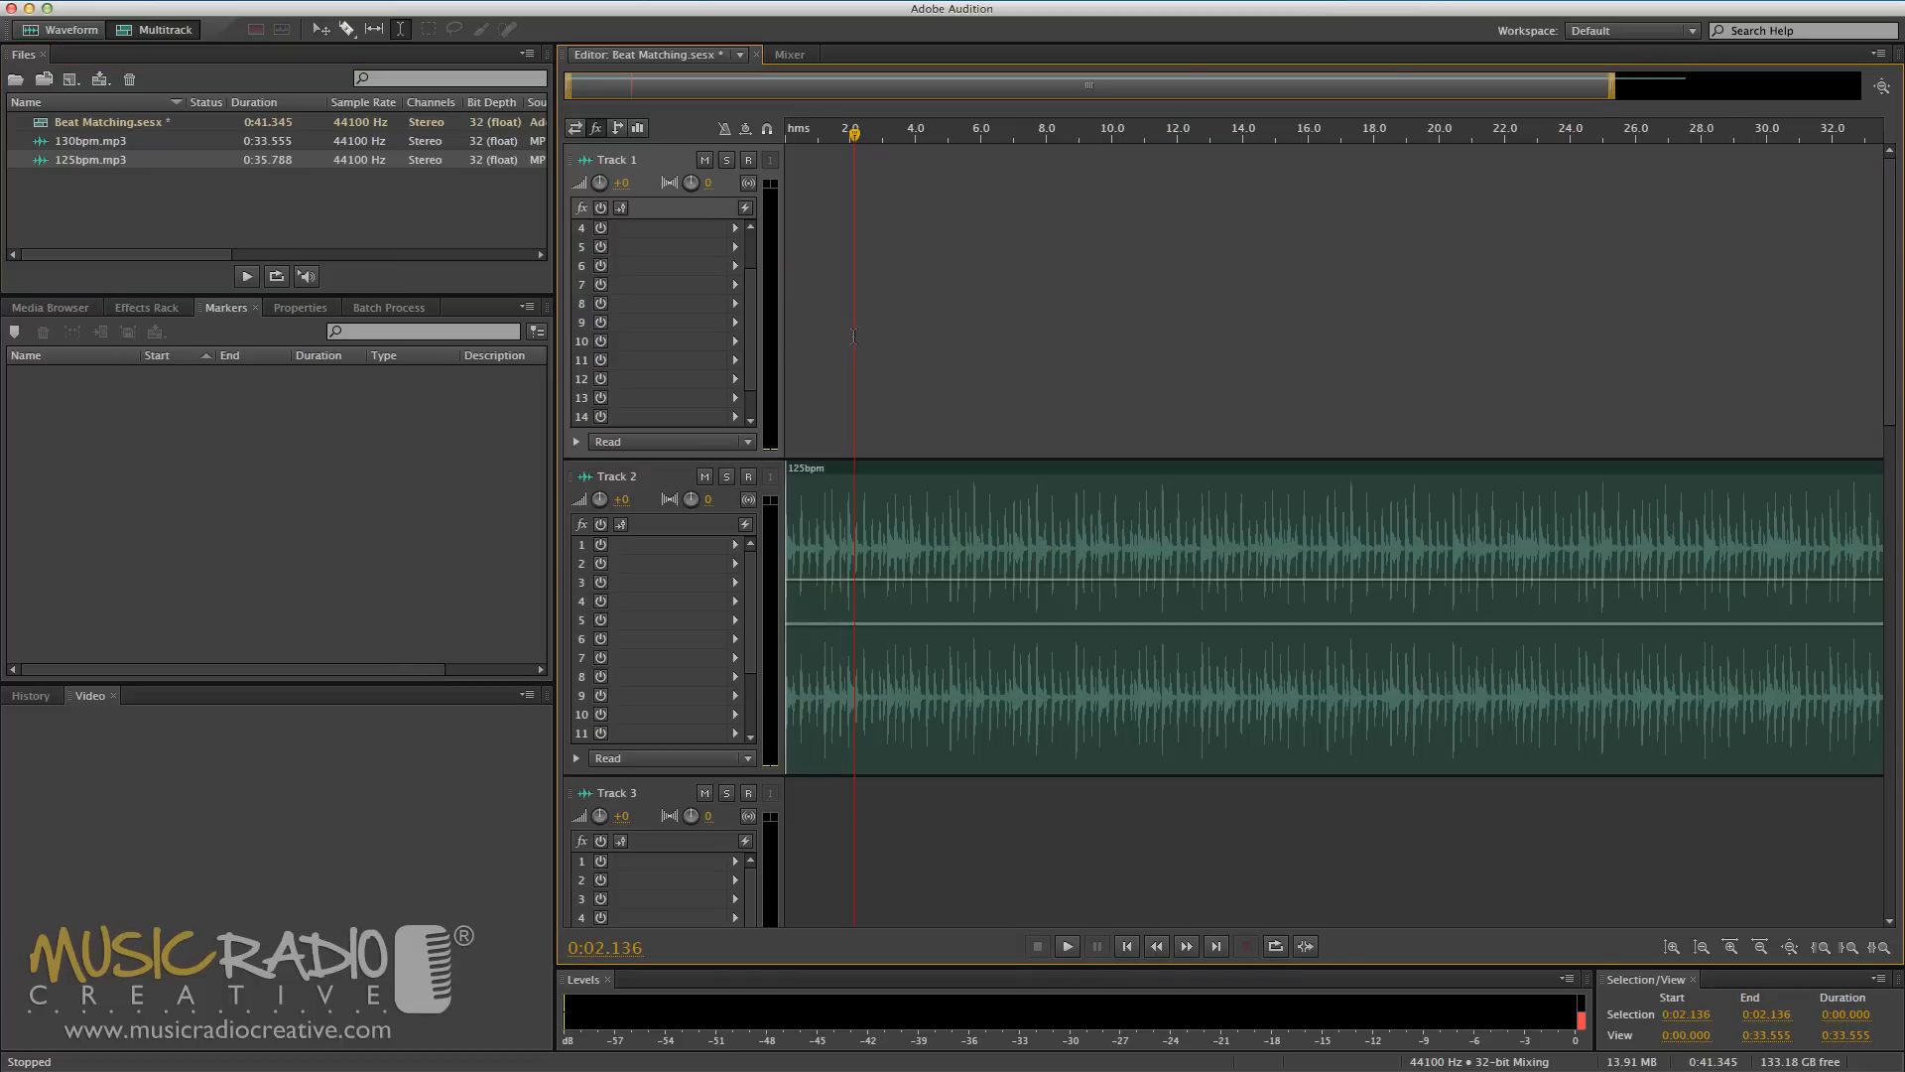
{"action": "mouse_move", "coordinate": [809, 137]}
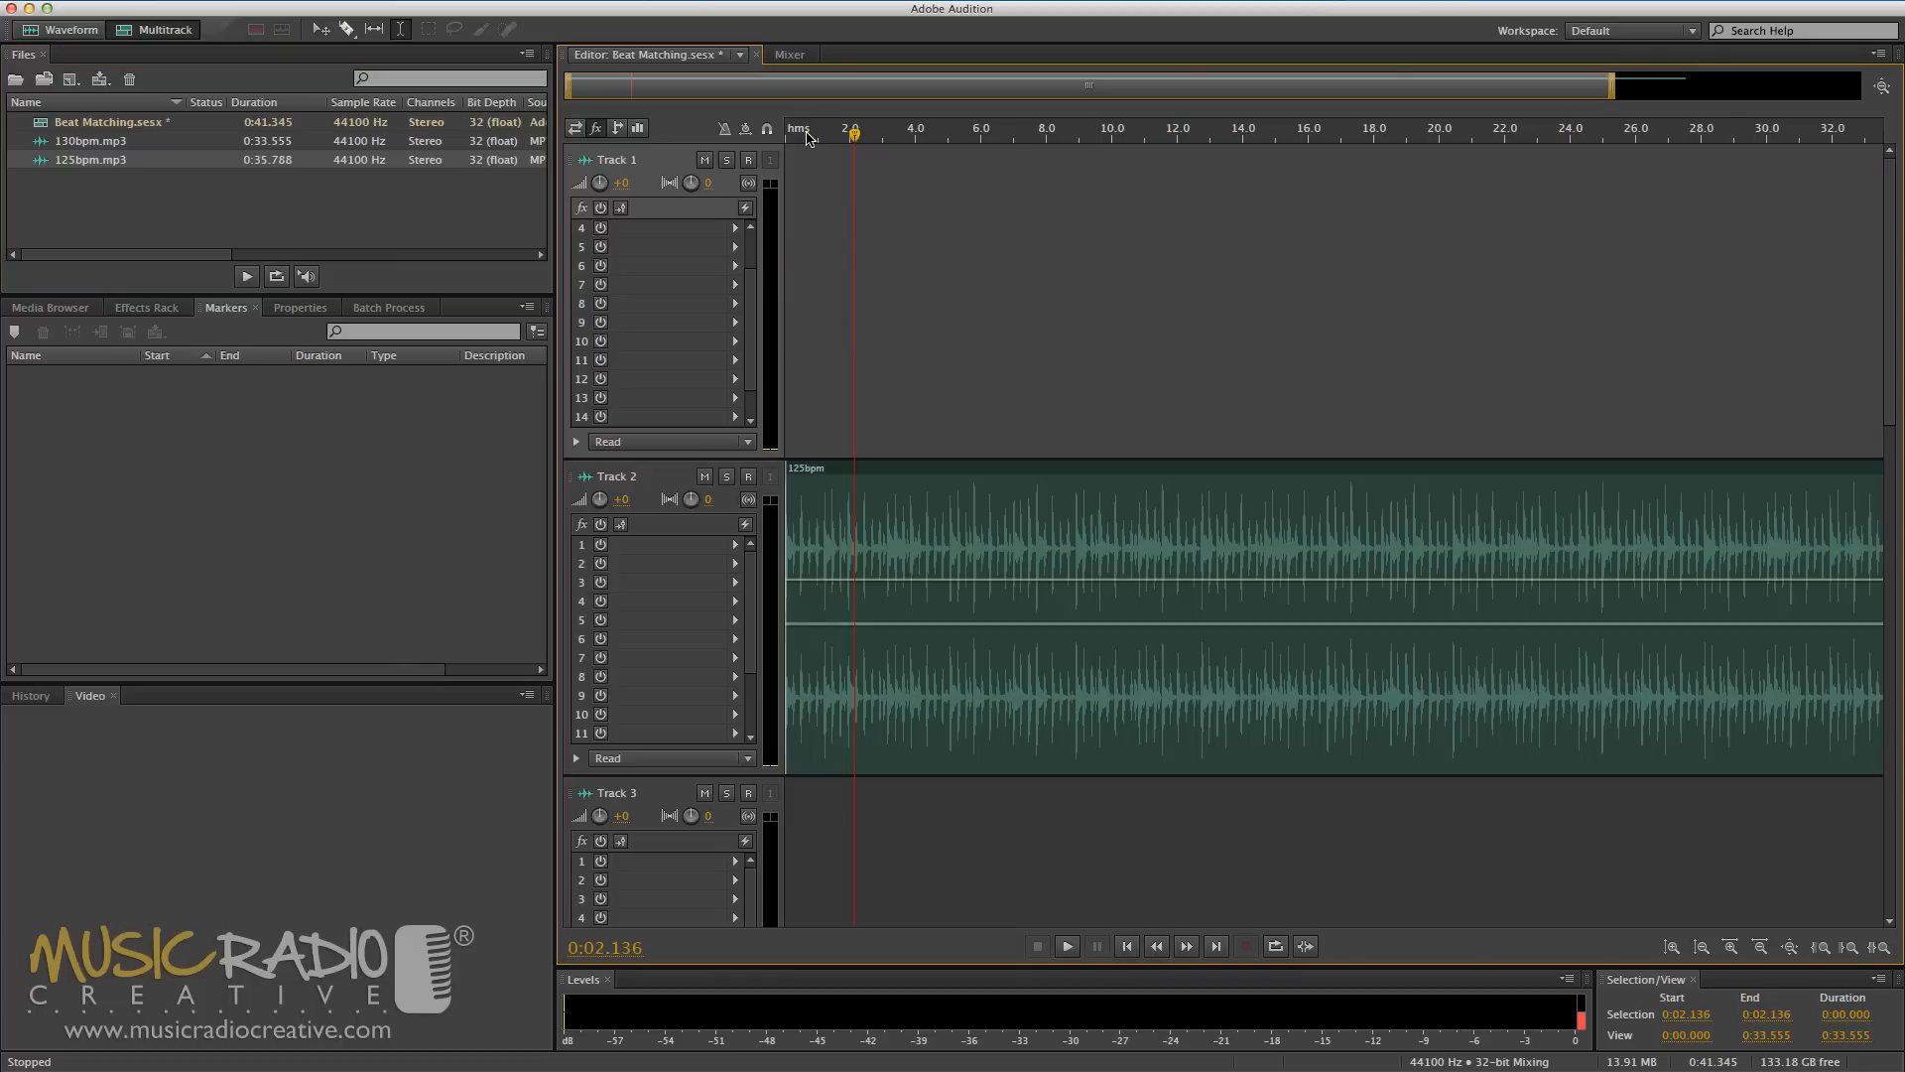
- Switch the timeline ruler to Bars and Beats at 130 BPM
{"action": "right_click", "coordinate": [808, 131]}
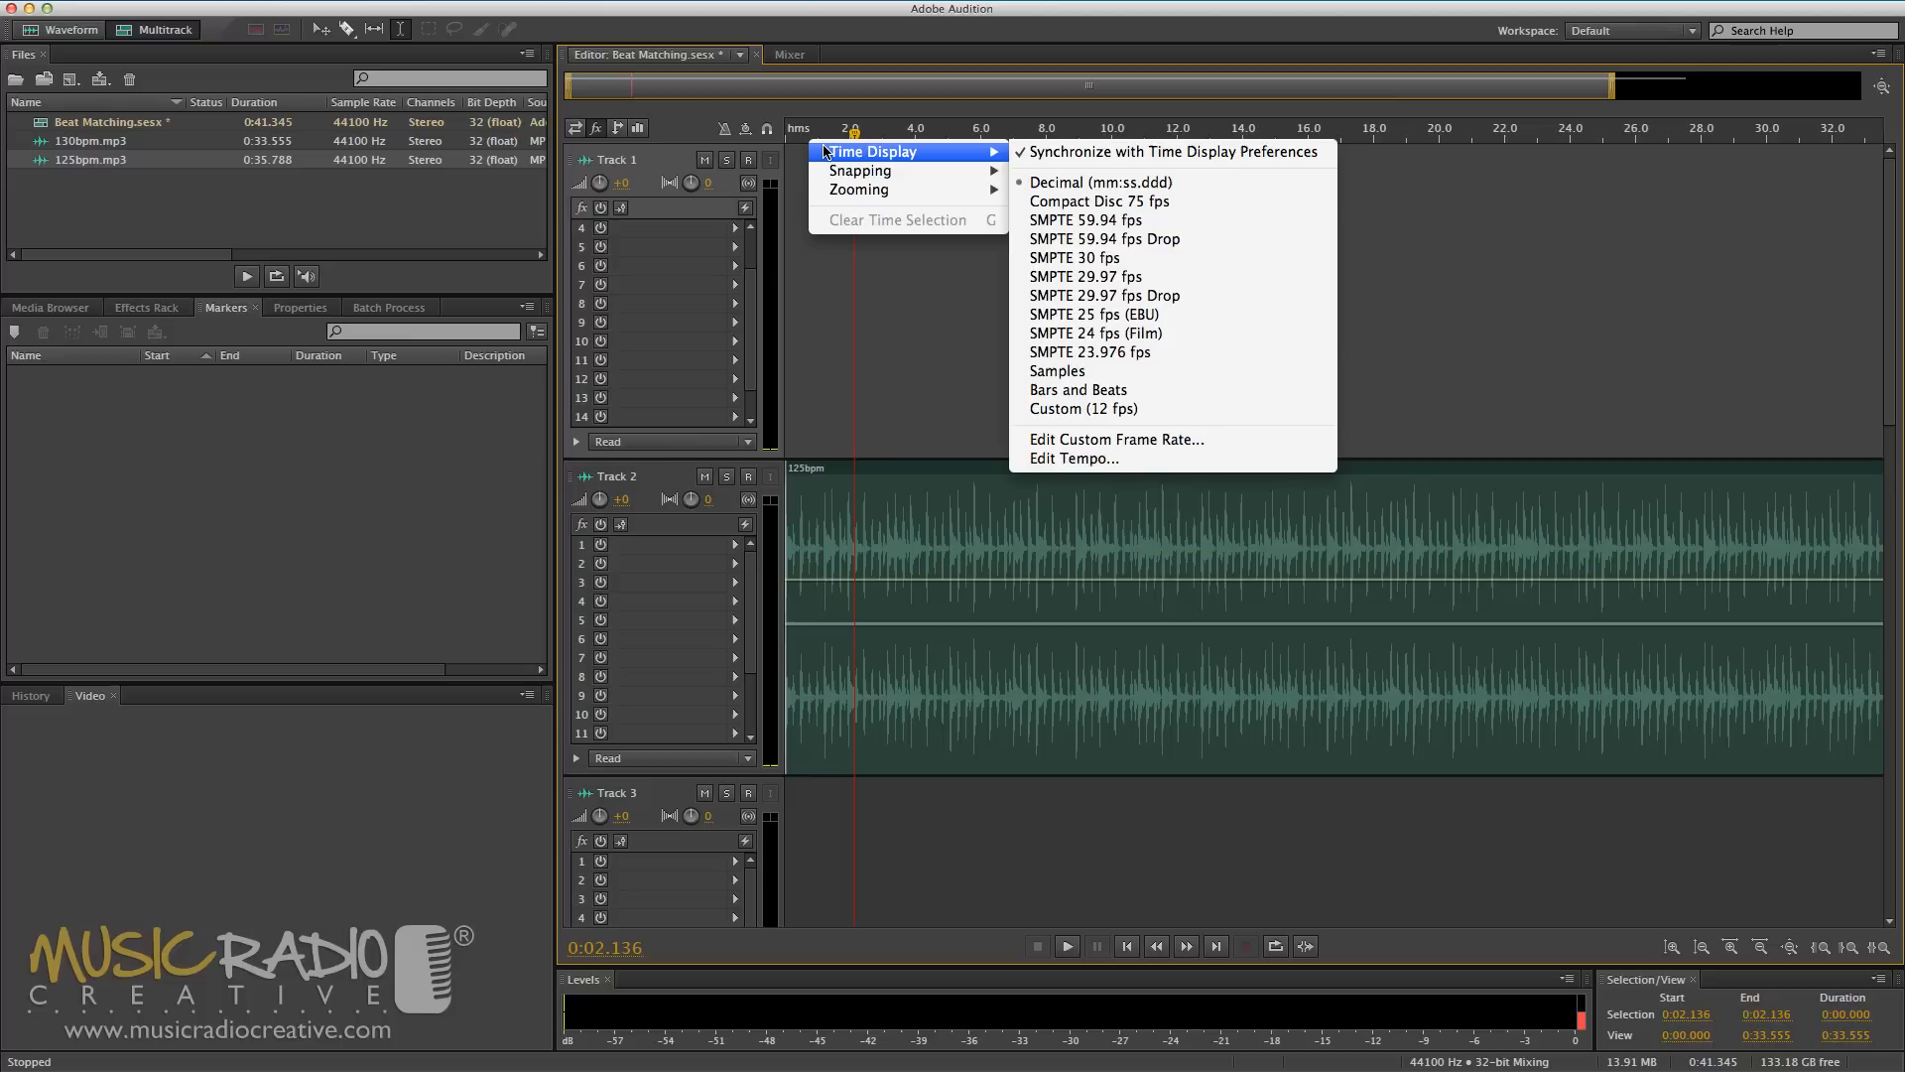
{"action": "mouse_move", "coordinate": [1056, 371]}
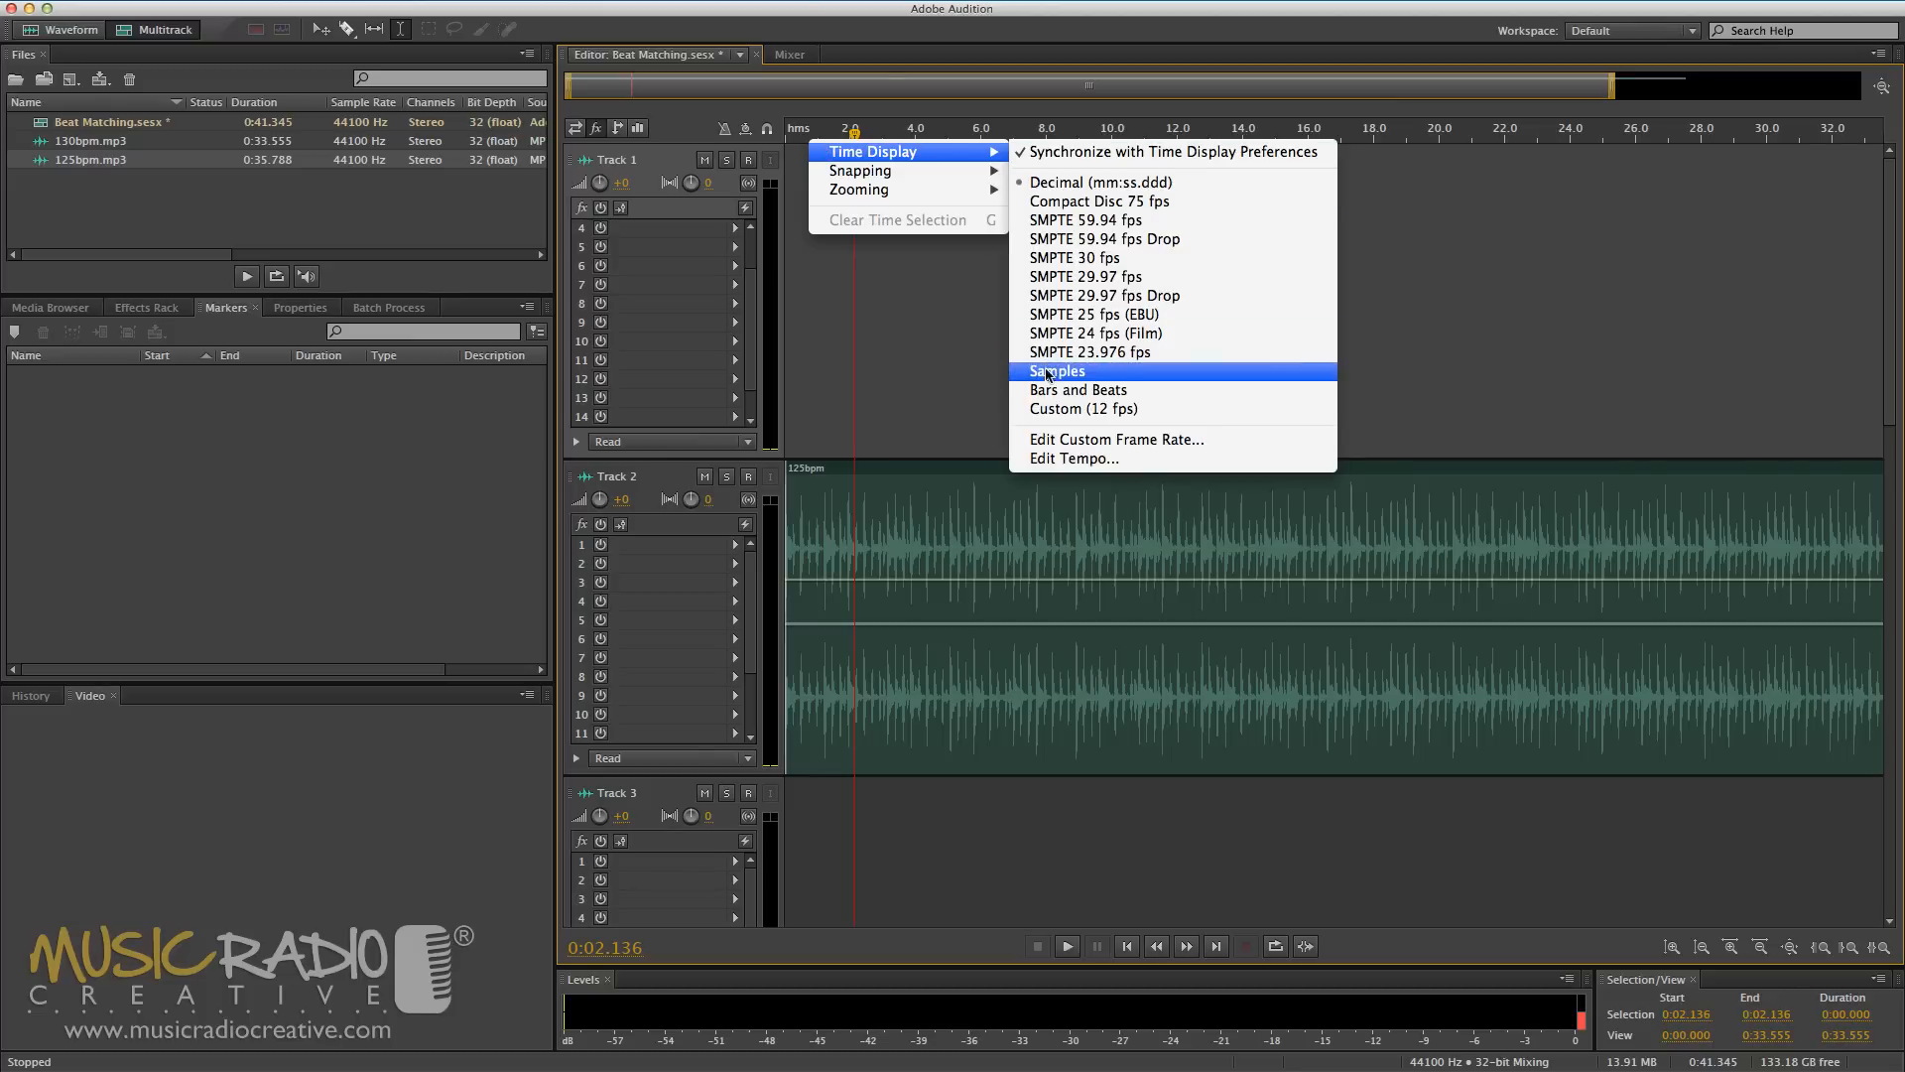
{"action": "left_click", "coordinate": [1076, 389]}
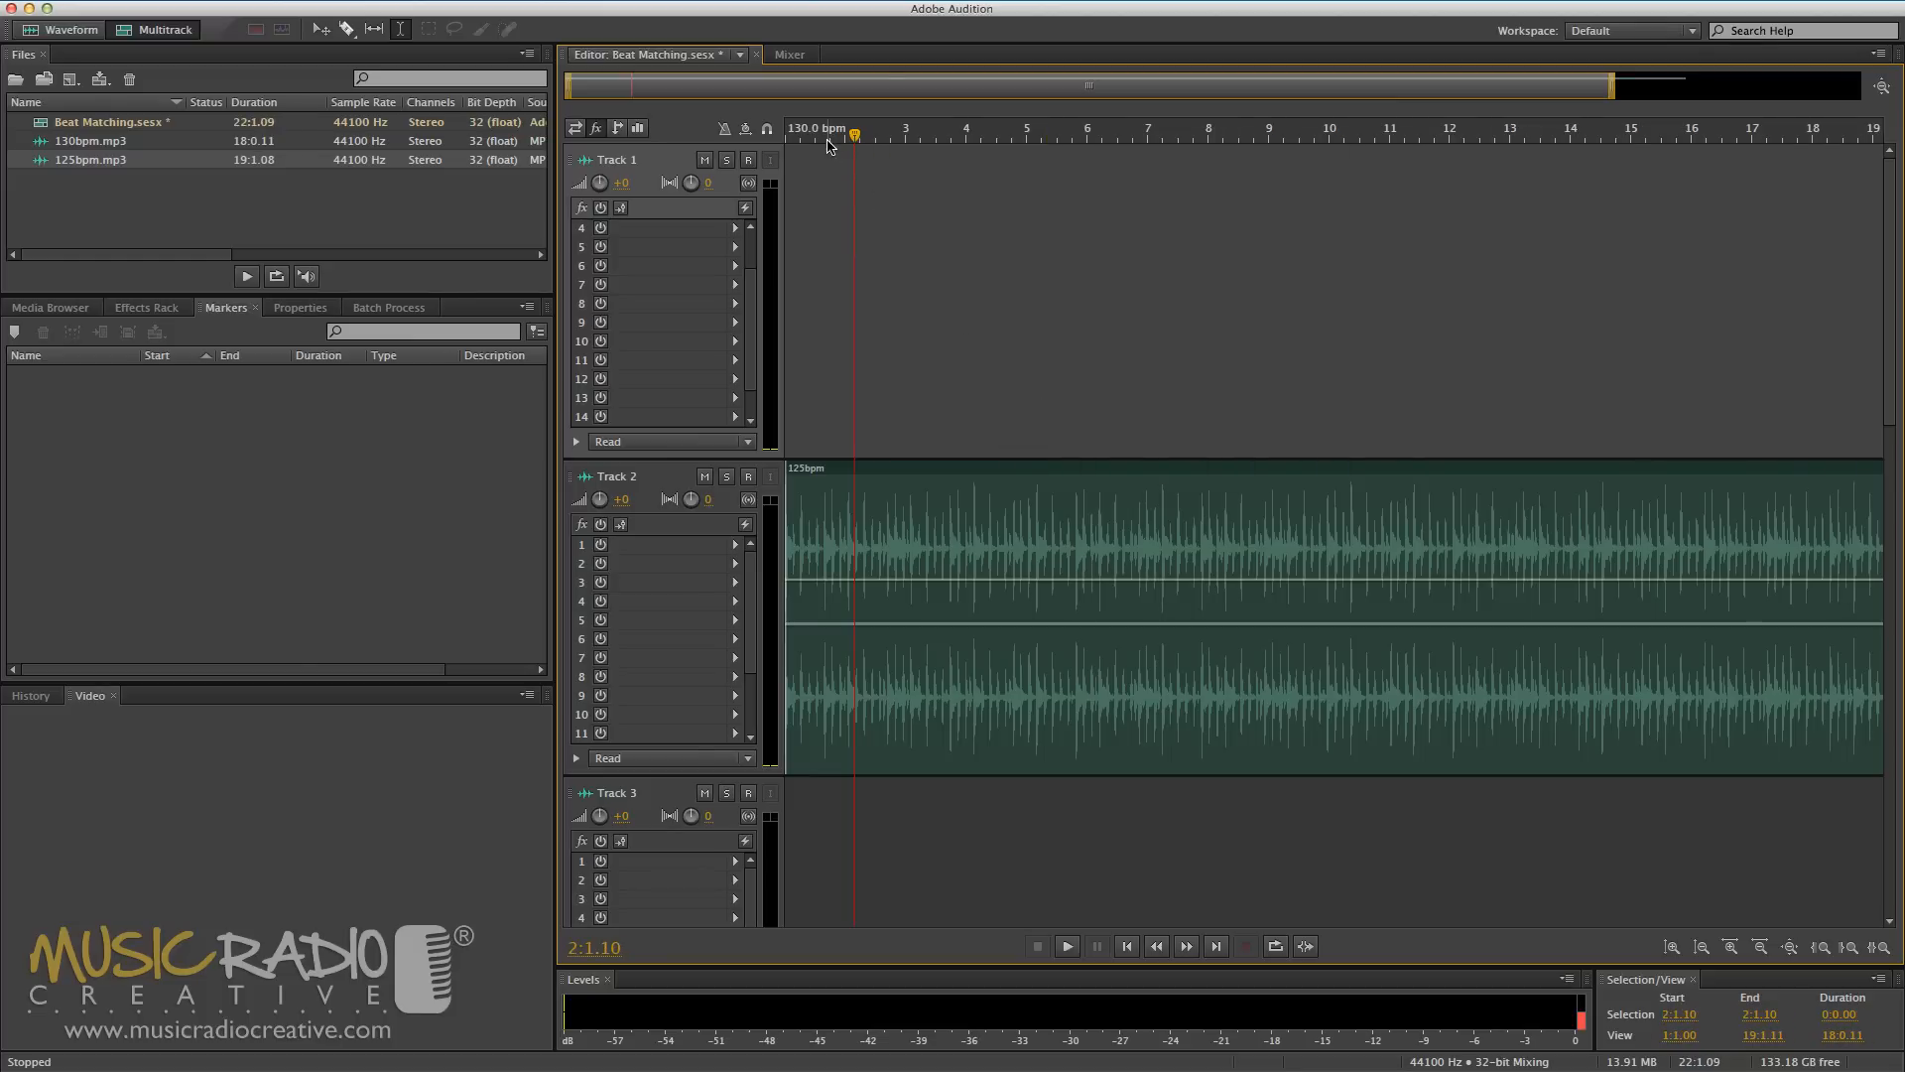
{"action": "mouse_move", "coordinate": [826, 145]}
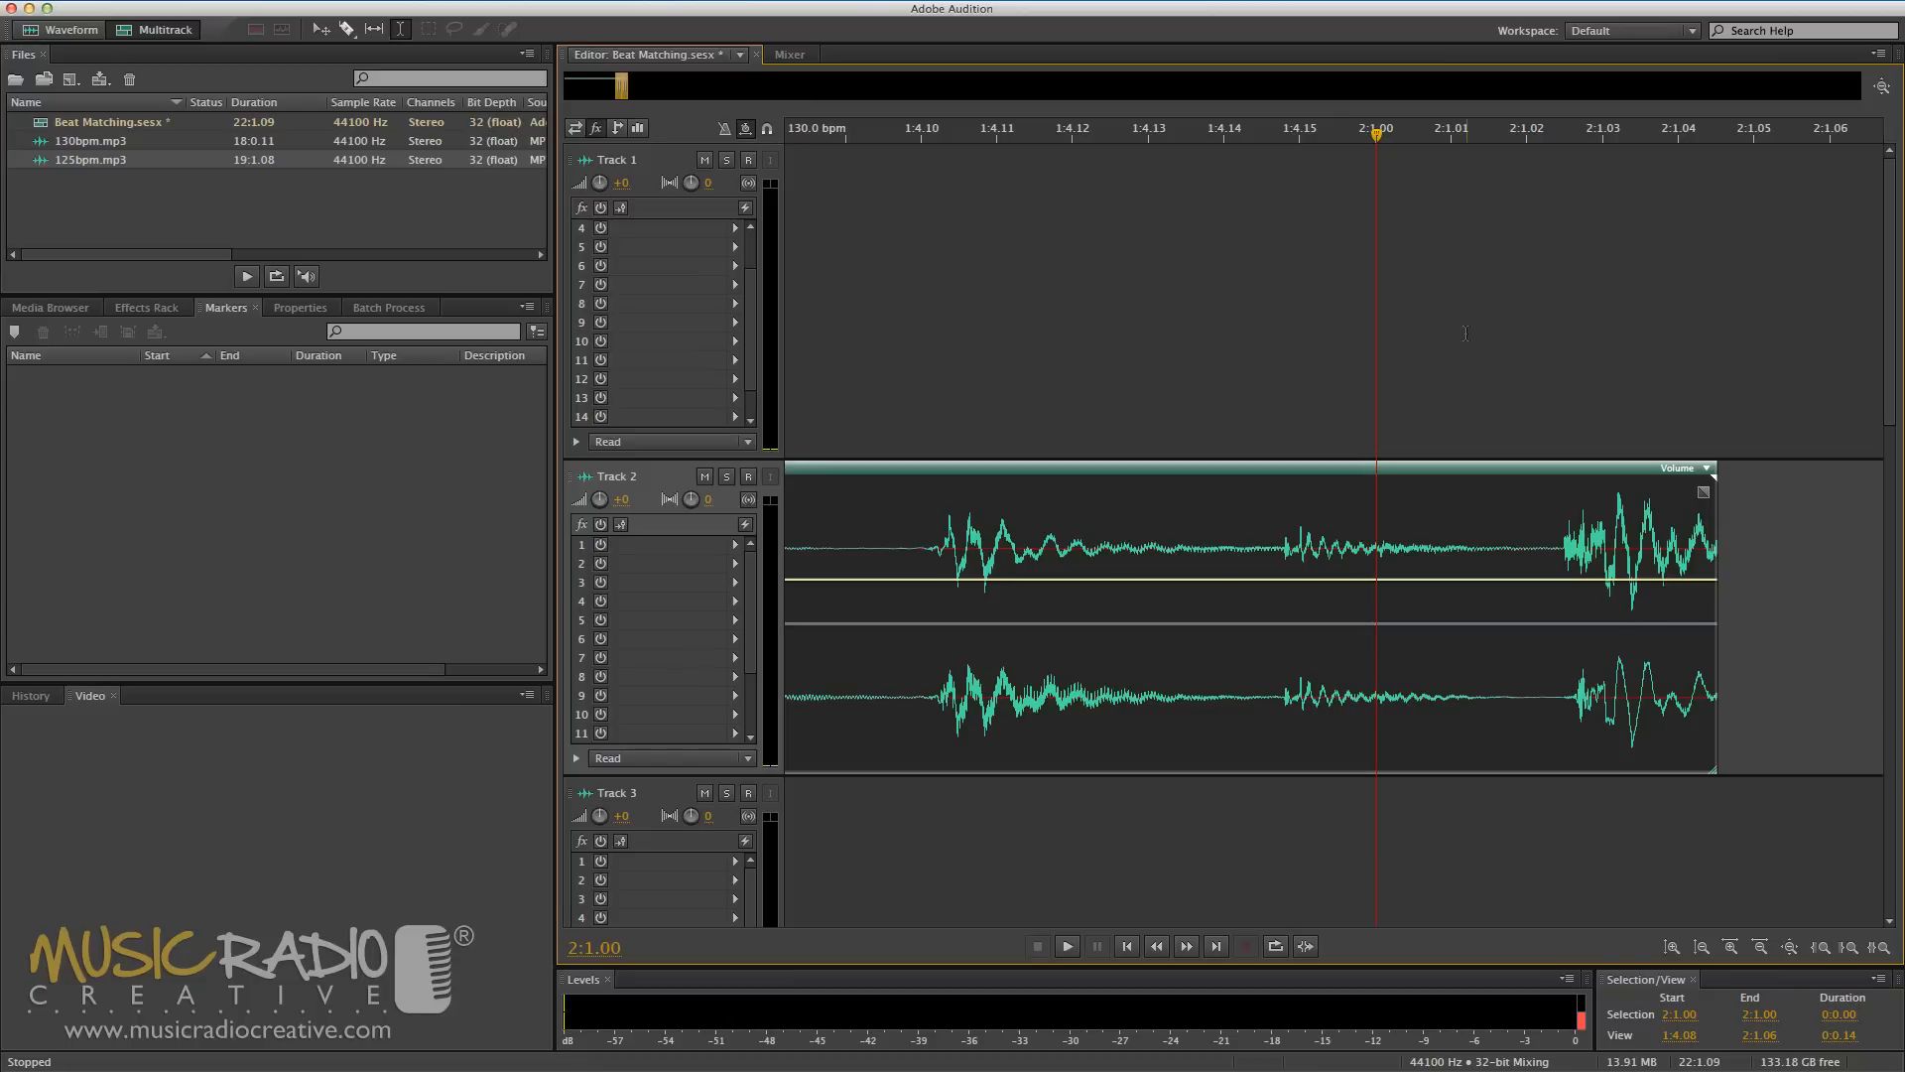
{"action": "mouse_move", "coordinate": [1712, 476]}
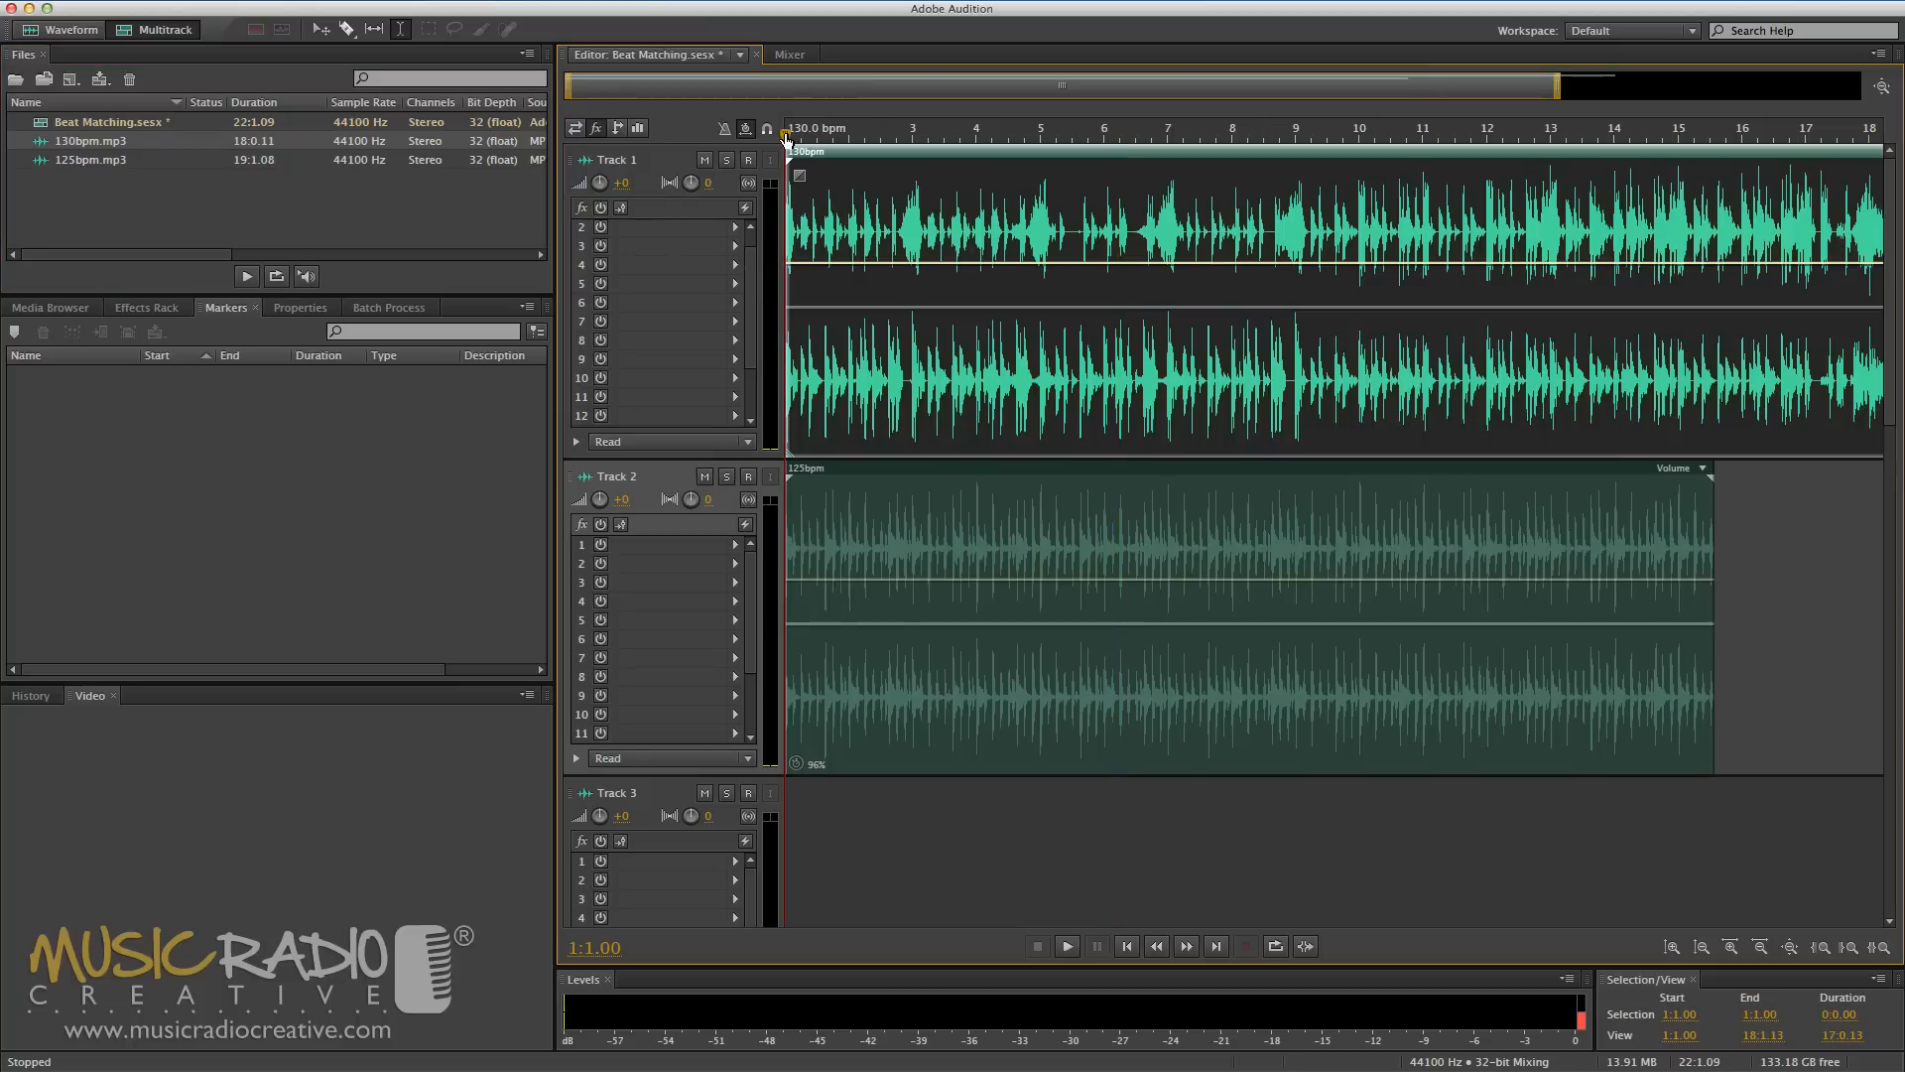
{"action": "left_click", "coordinate": [1066, 944]}
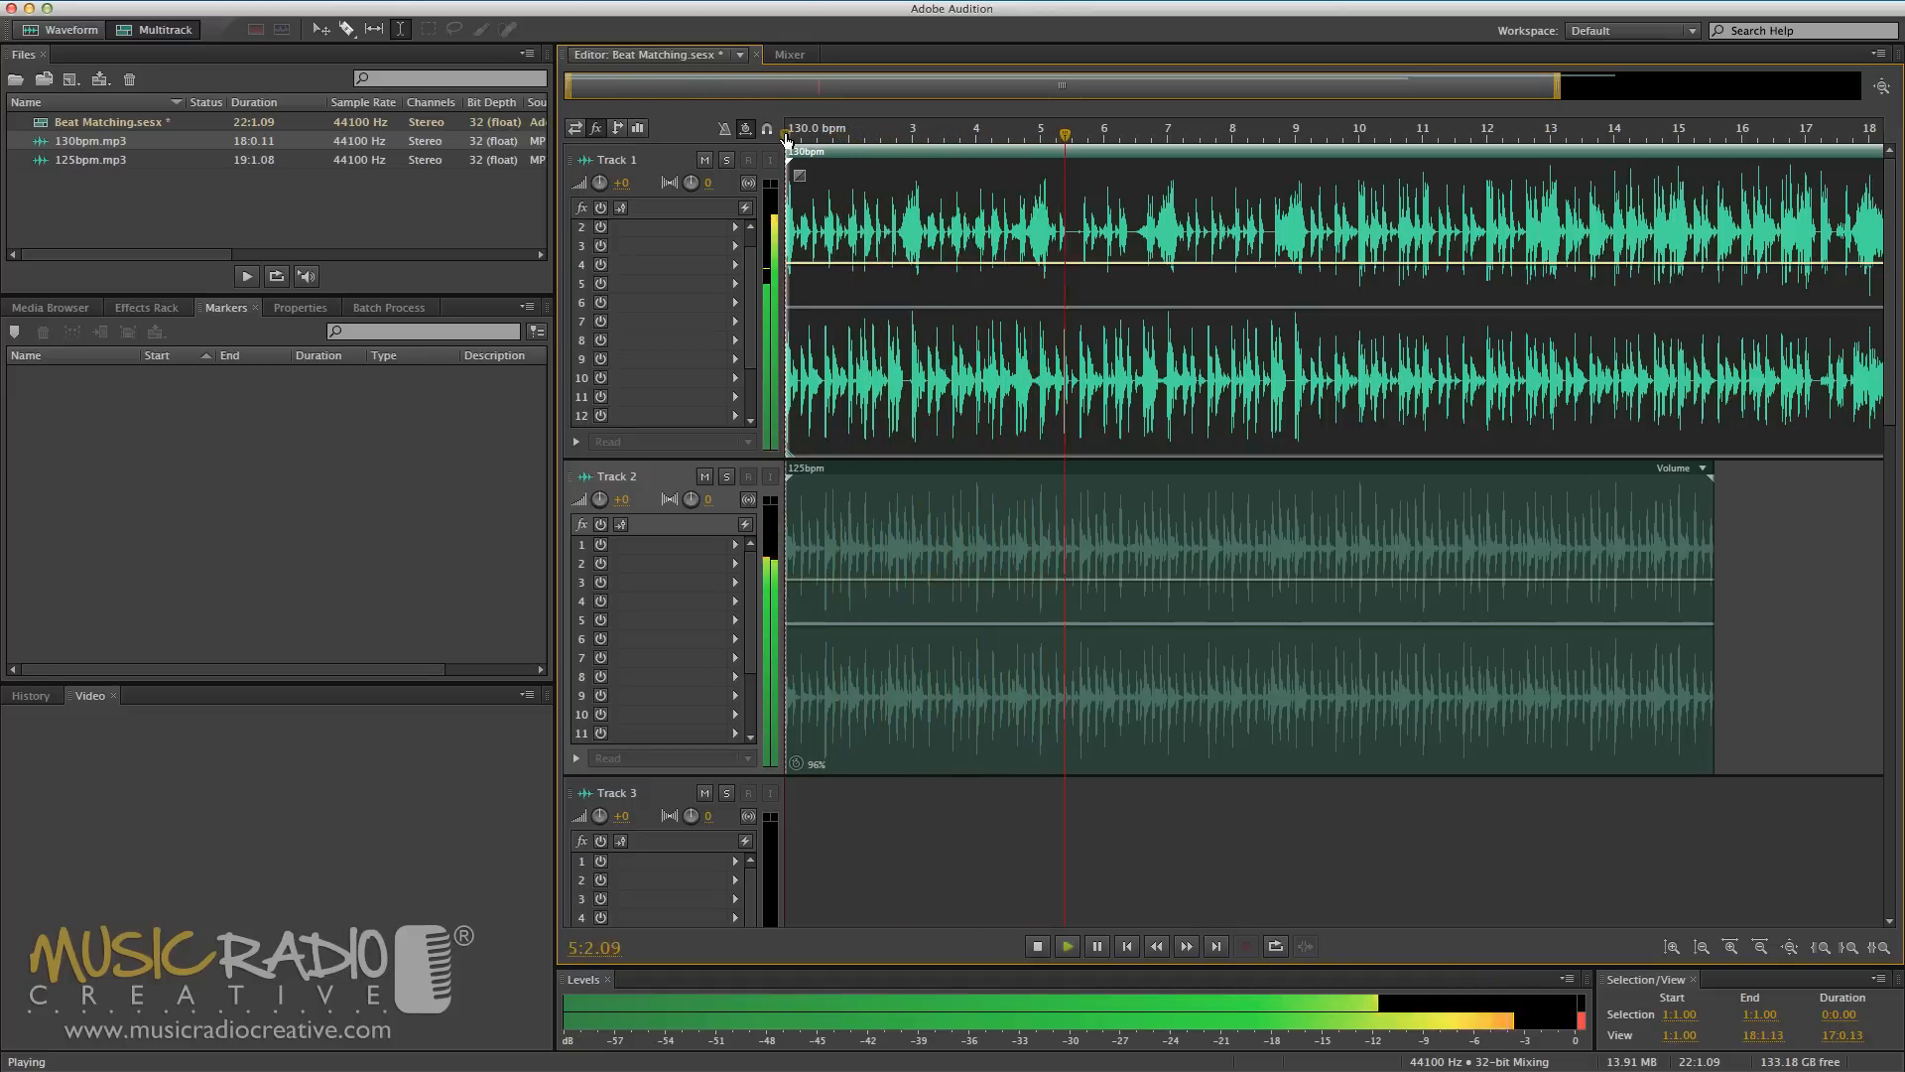
{"action": "left_click", "coordinate": [1034, 945]}
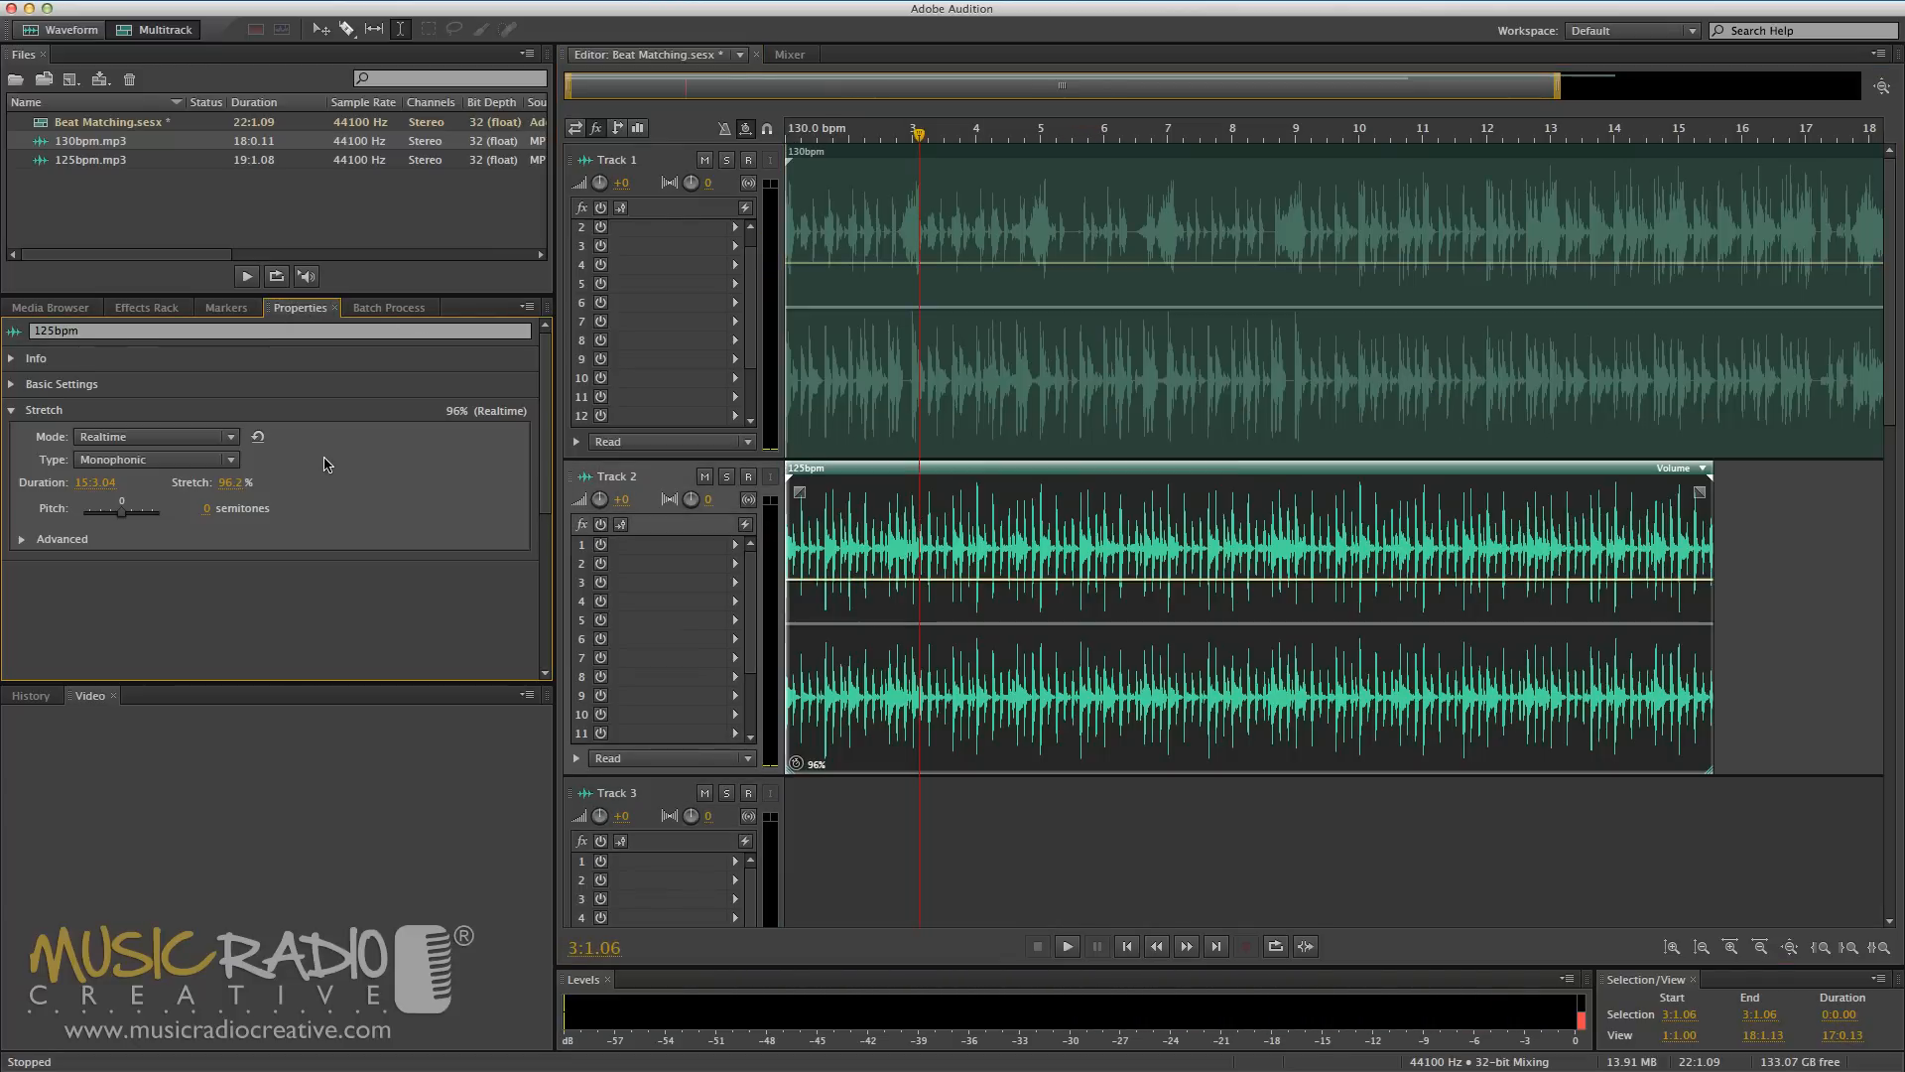
- Set the 125bpm clip's stretch Mode to Rendered (High Quality), keeping 96%
{"action": "left_click", "coordinate": [152, 436]}
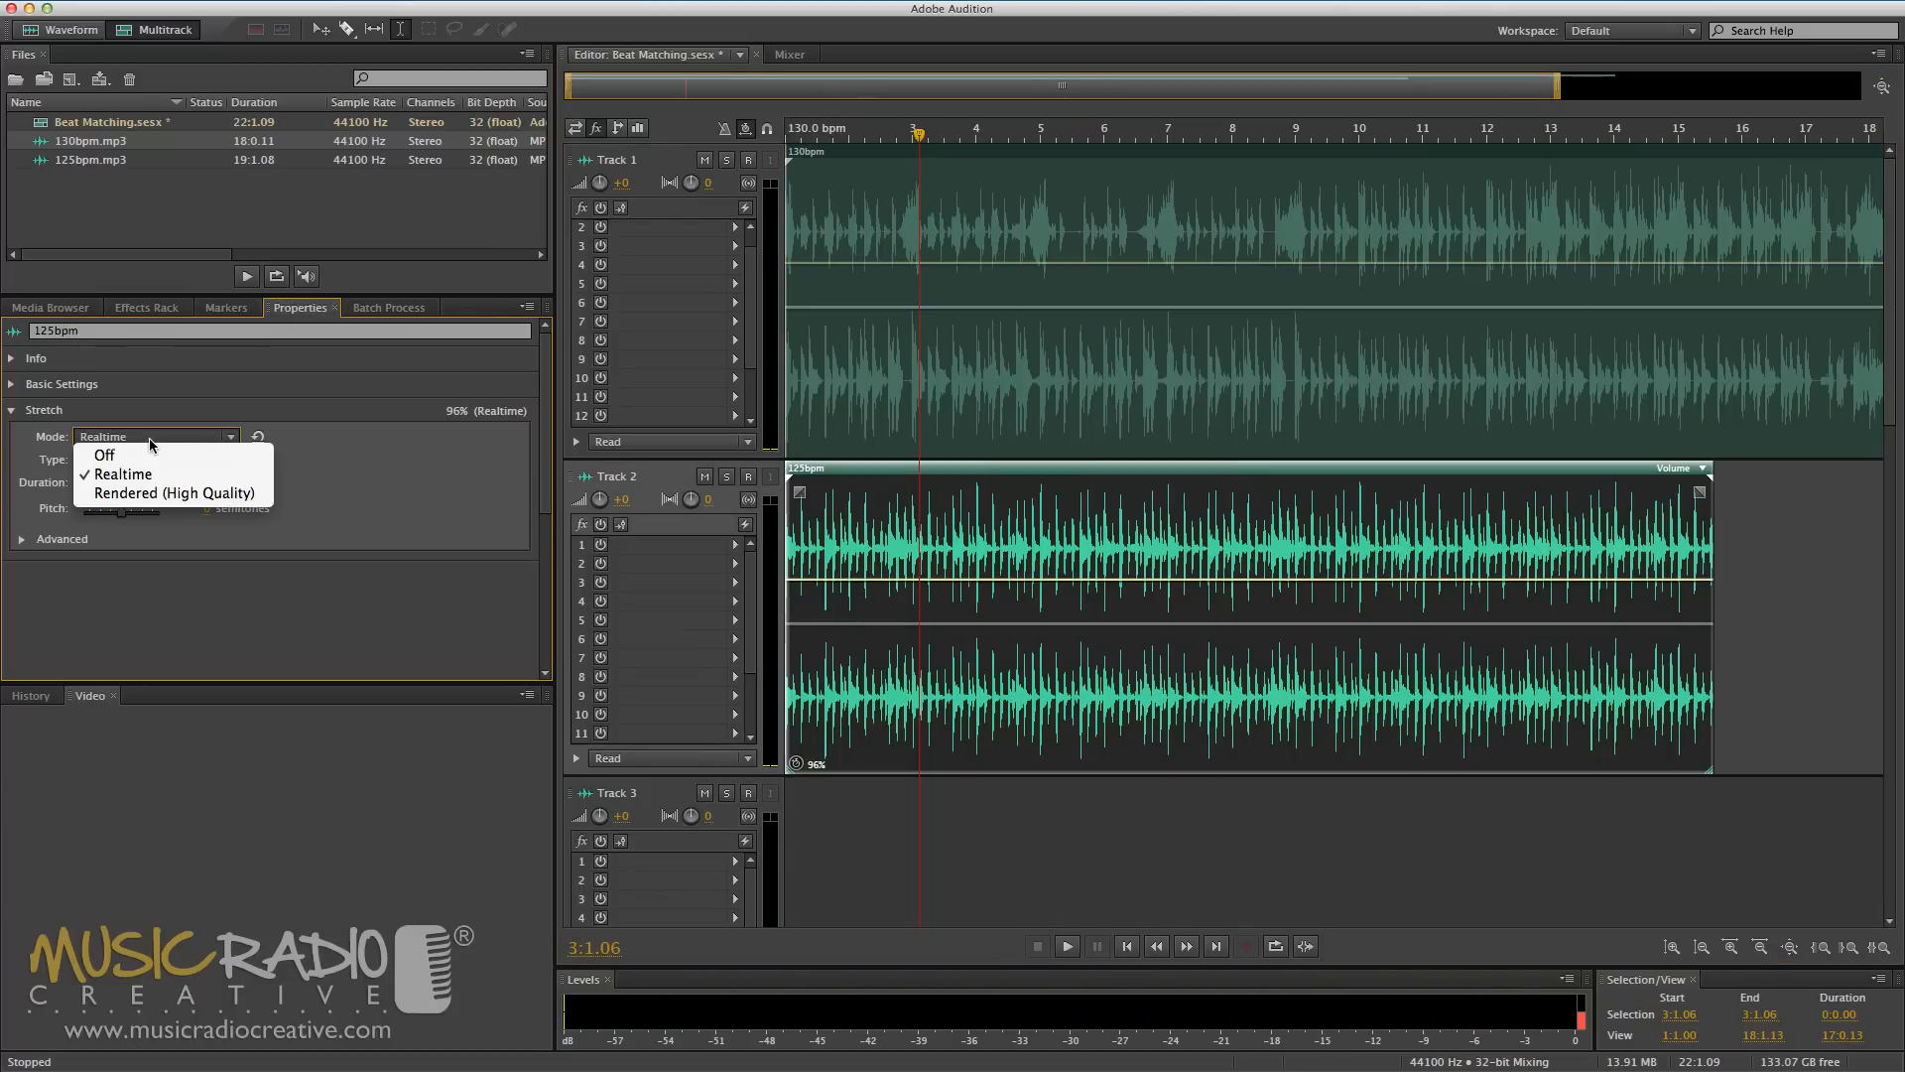
{"action": "left_click", "coordinate": [173, 492]}
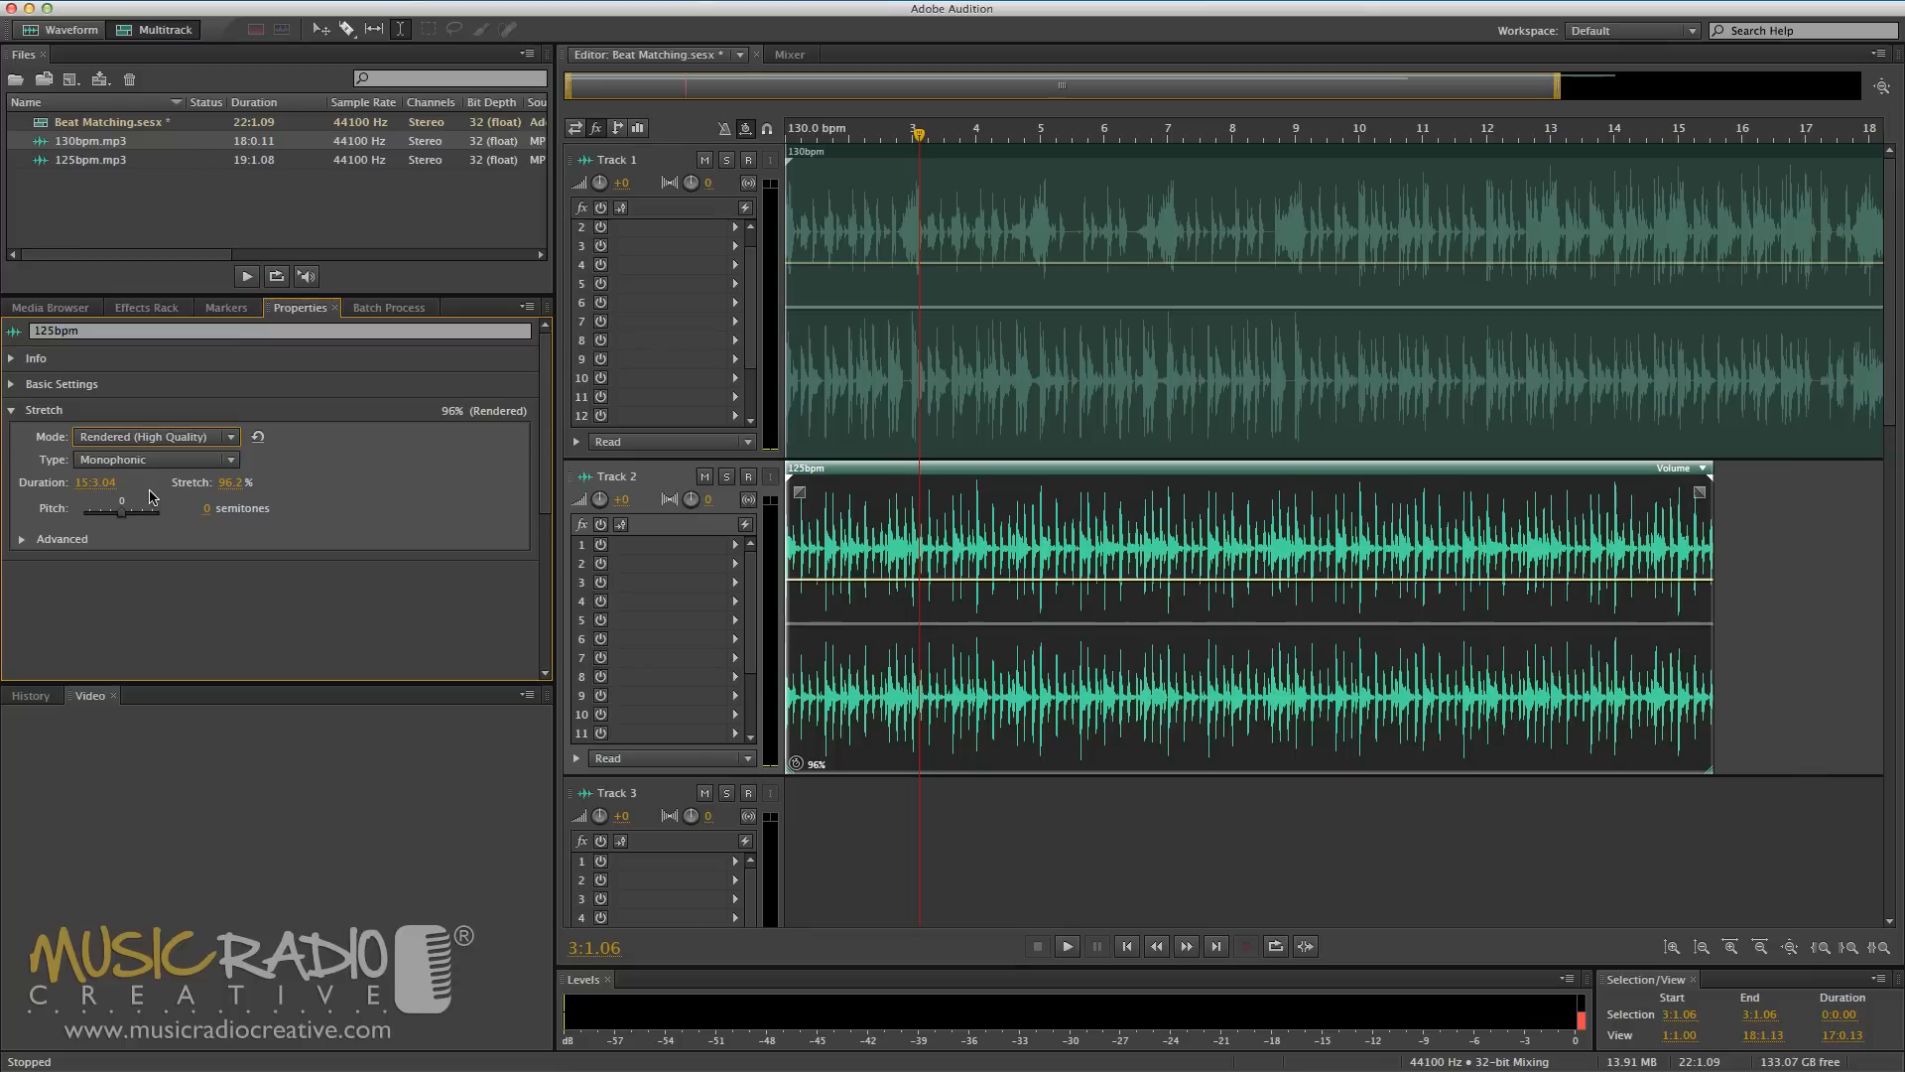